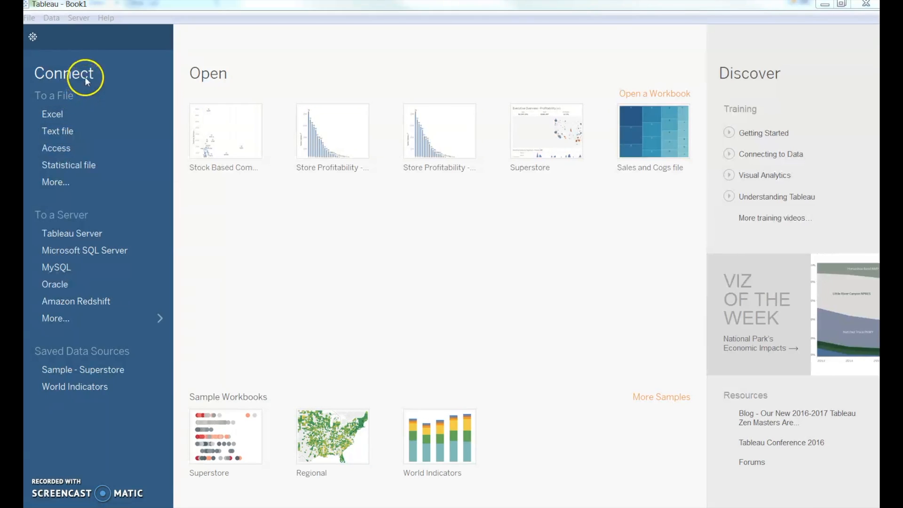
{"action": "mouse_move", "coordinate": [57, 131]}
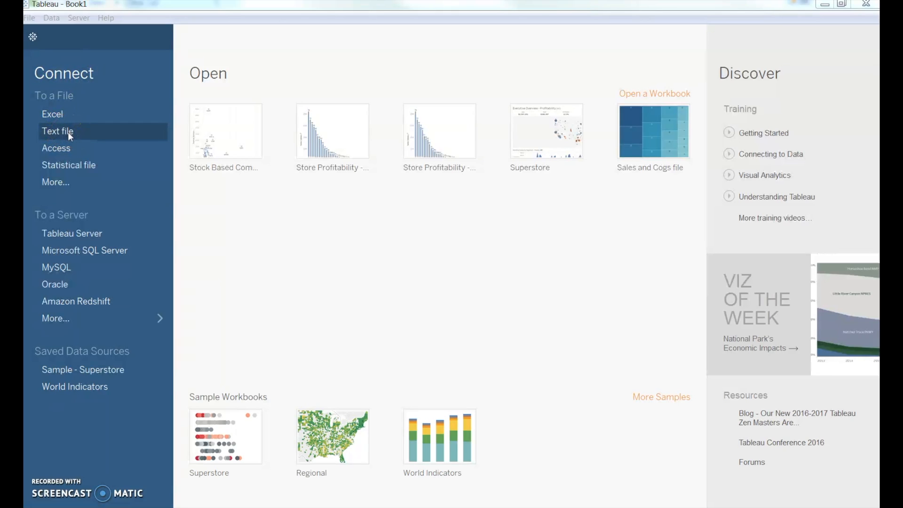
Step: Connect to the SalesFINAL text file so its dimensions and measures load into a blank worksheet
{"action": "left_click", "coordinate": [57, 131]}
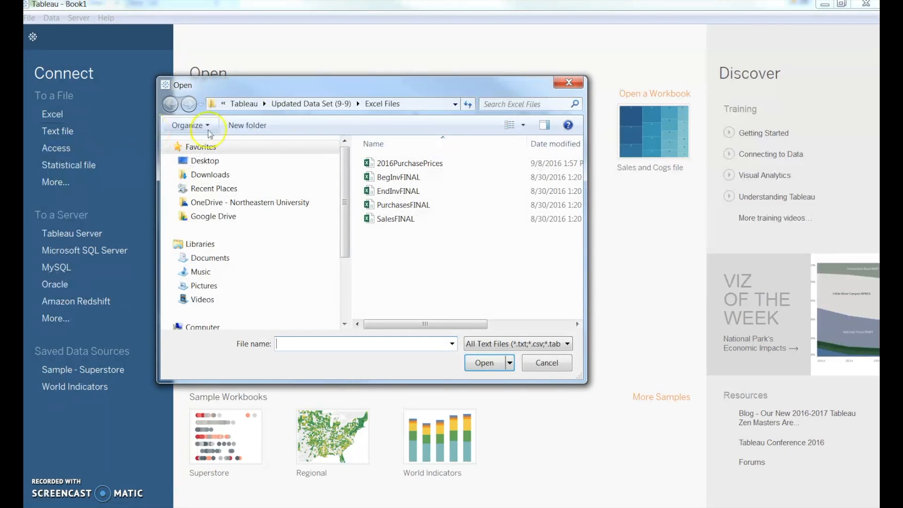
{"action": "left_click", "coordinate": [396, 219]}
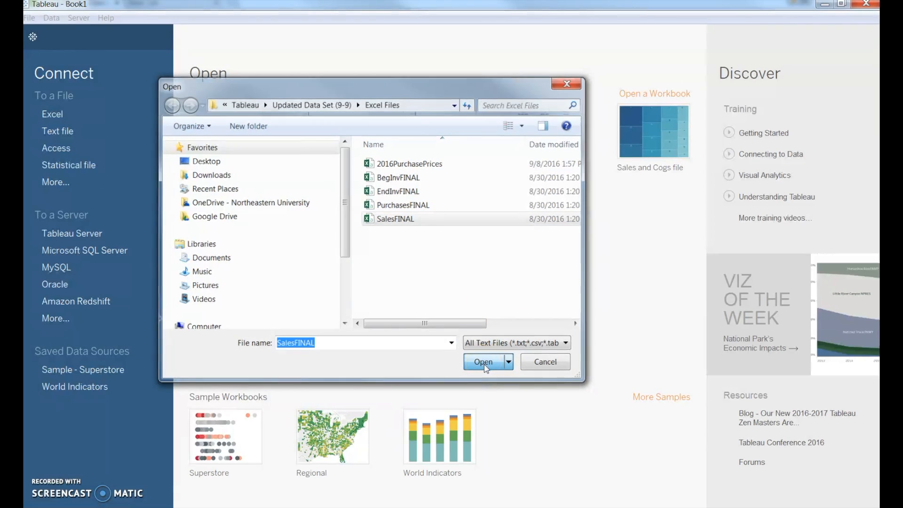
{"action": "left_click", "coordinate": [482, 361]}
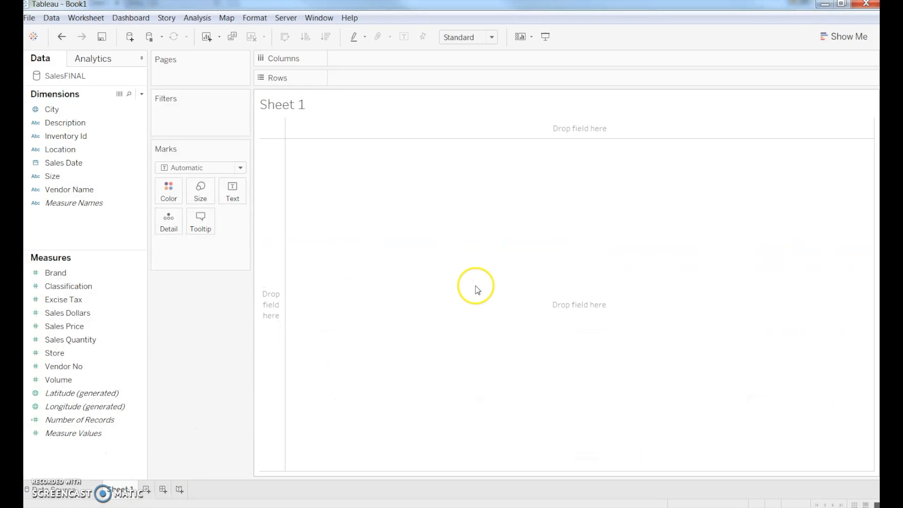
{"action": "mouse_move", "coordinate": [401, 260]}
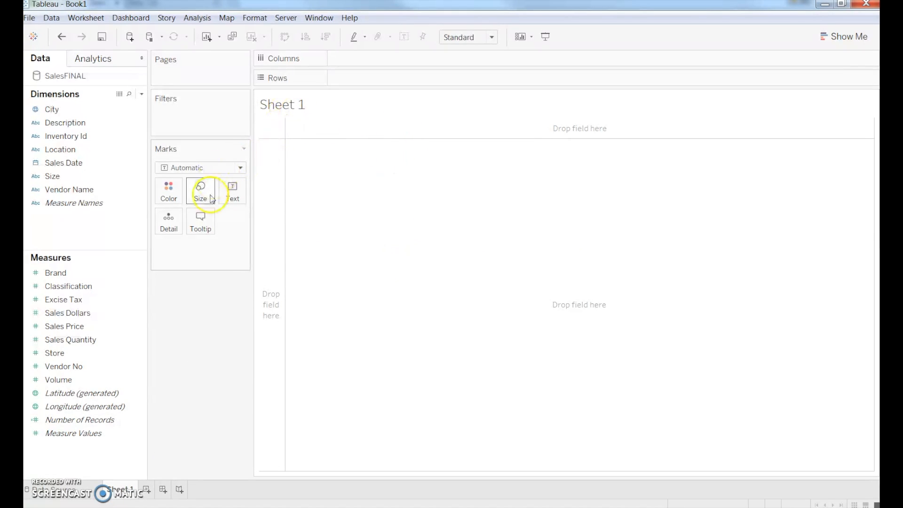
Step: Place Sales Dollars on Rows to show a single total bar of about 441 million
{"action": "left_click", "coordinate": [68, 313]}
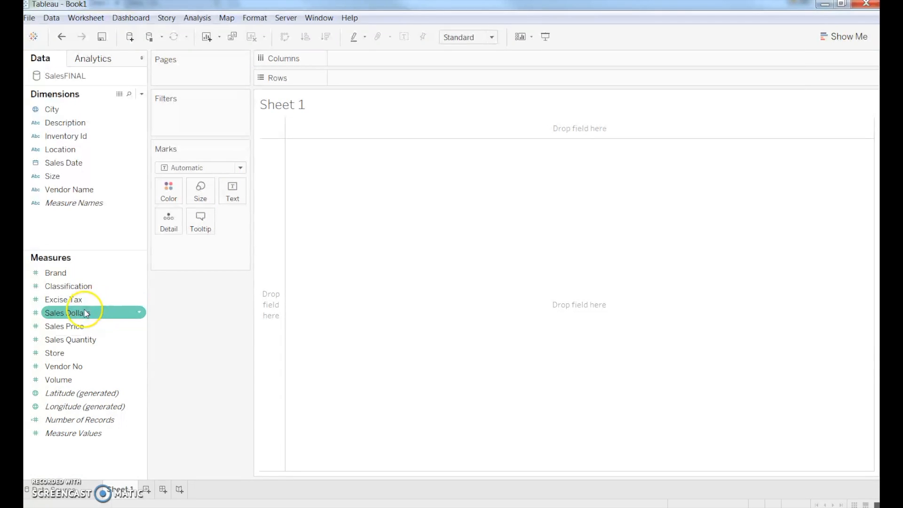
{"action": "left_click_drag", "start_coordinate": [68, 312], "coordinate": [415, 78]}
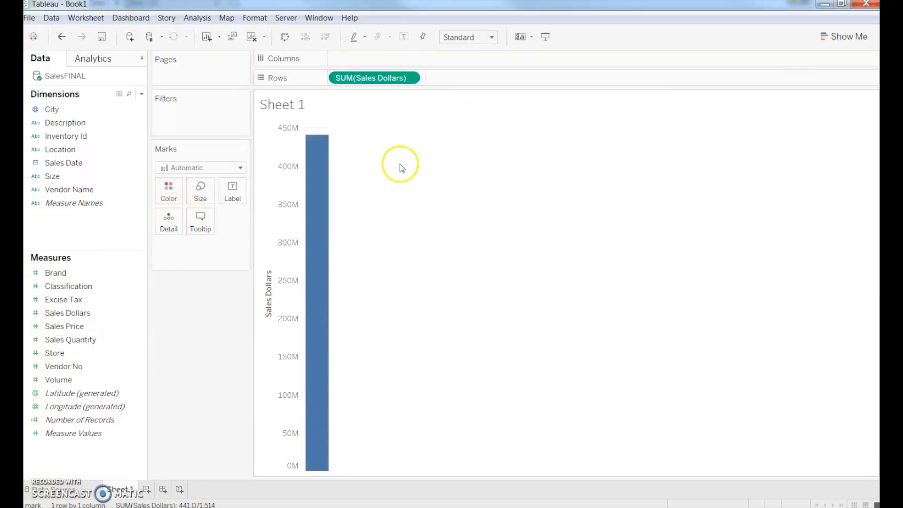
{"action": "mouse_move", "coordinate": [313, 149]}
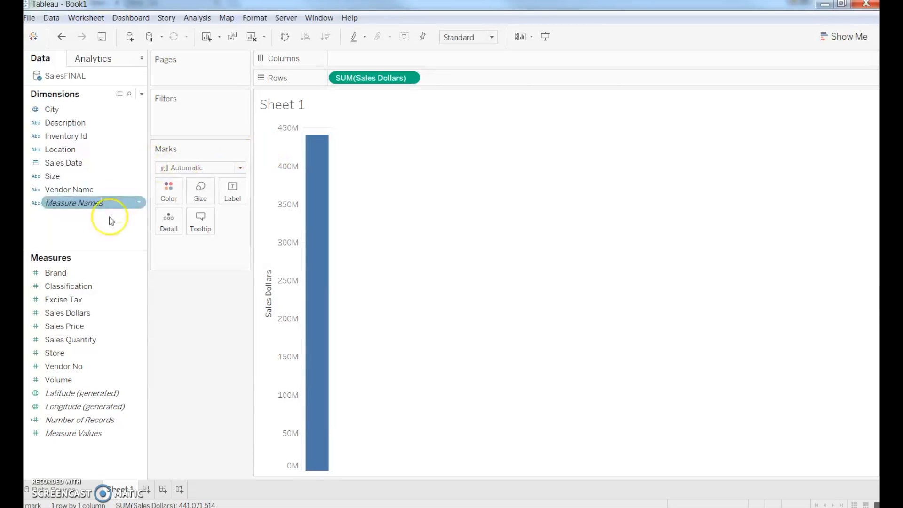
Step: Convert Store to a dimension and place it on Columns for one Sales Dollars bar per store
{"action": "left_click", "coordinate": [55, 352]}
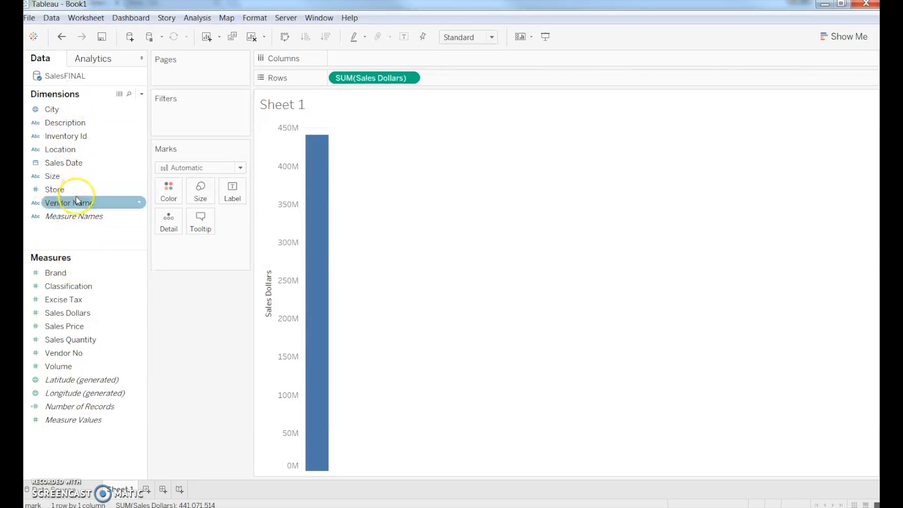
{"action": "mouse_move", "coordinate": [74, 216]}
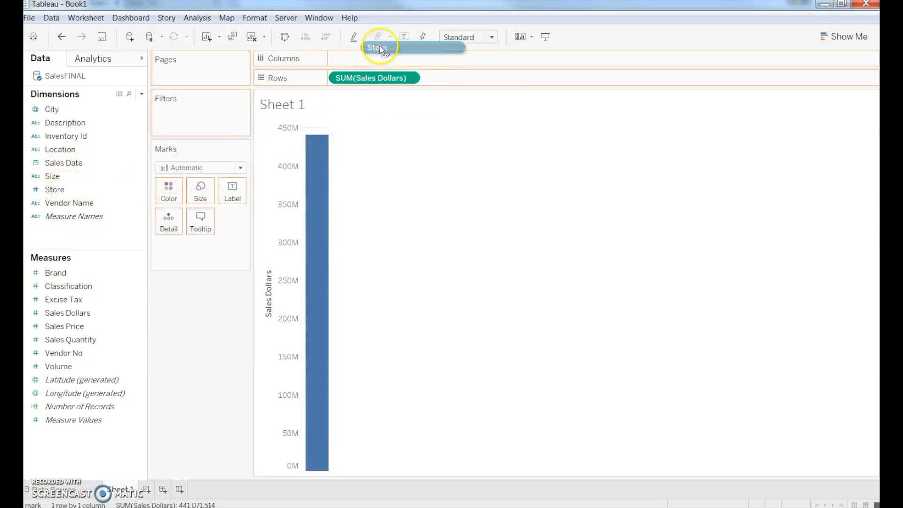
{"action": "left_click_drag", "start_coordinate": [375, 47], "coordinate": [374, 58]}
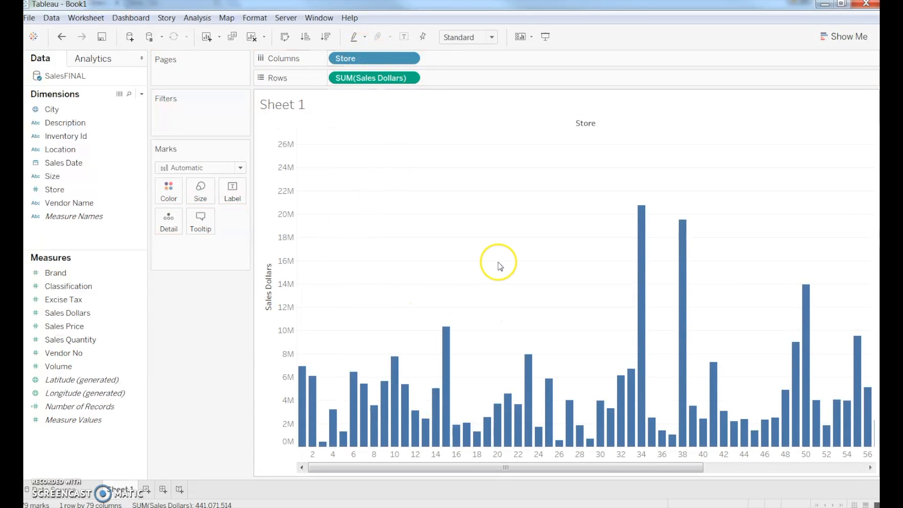
{"action": "mouse_move", "coordinate": [326, 227]}
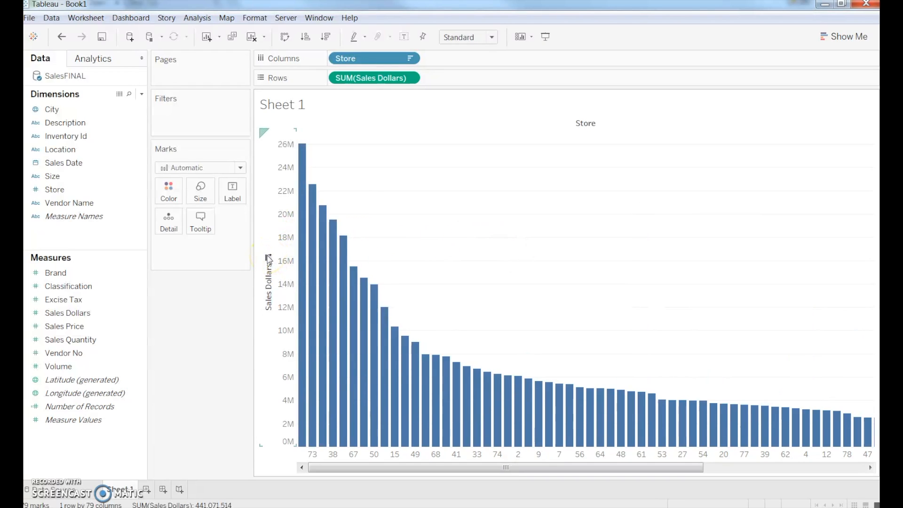
{"action": "mouse_move", "coordinate": [301, 236]}
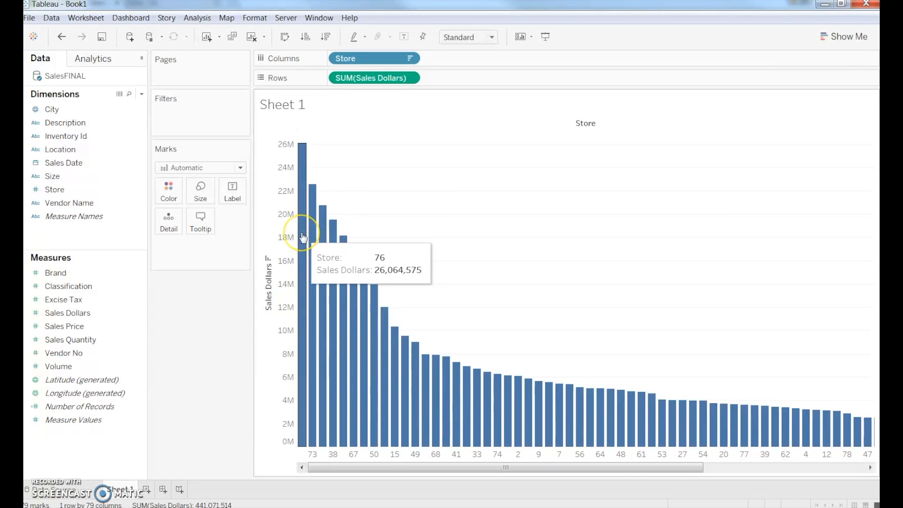
{"action": "mouse_move", "coordinate": [272, 256]}
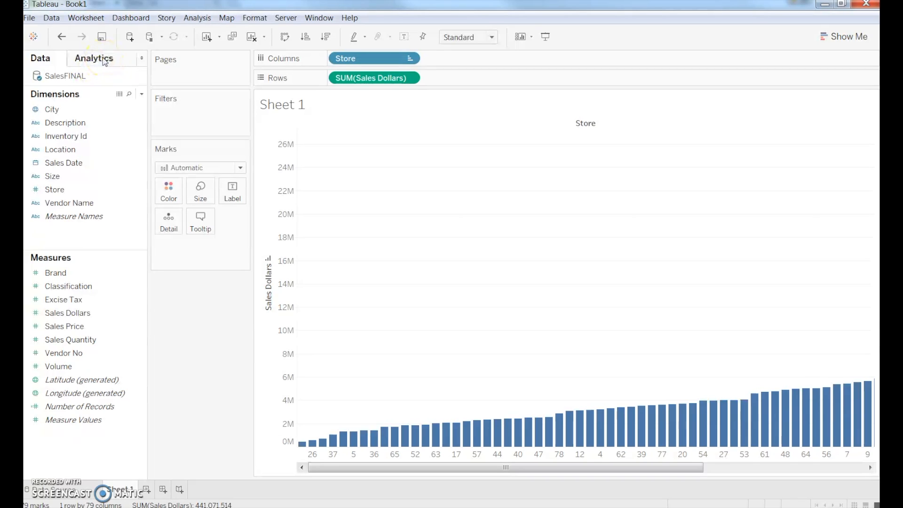
Step: Switch to the Analytics pane to reach the average line and median reference options
{"action": "left_click", "coordinate": [94, 57]}
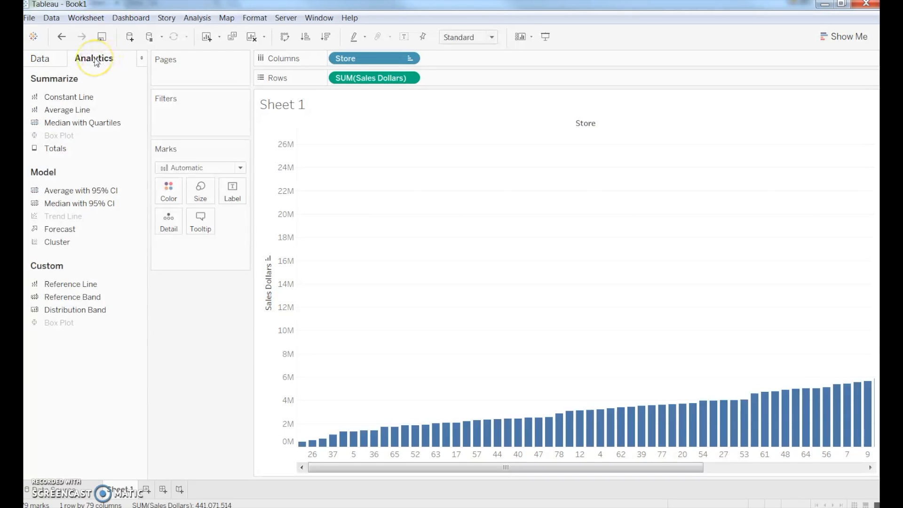
{"action": "mouse_move", "coordinate": [94, 58]}
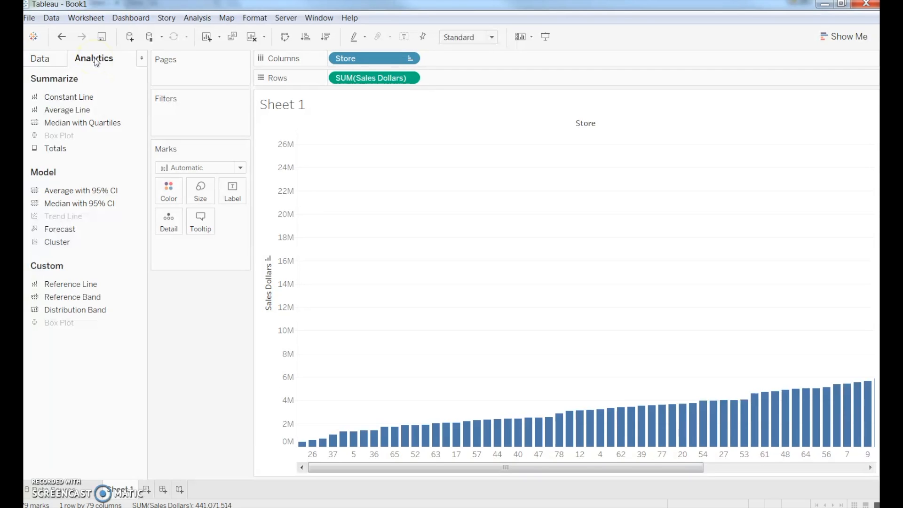
{"action": "mouse_move", "coordinate": [67, 110]}
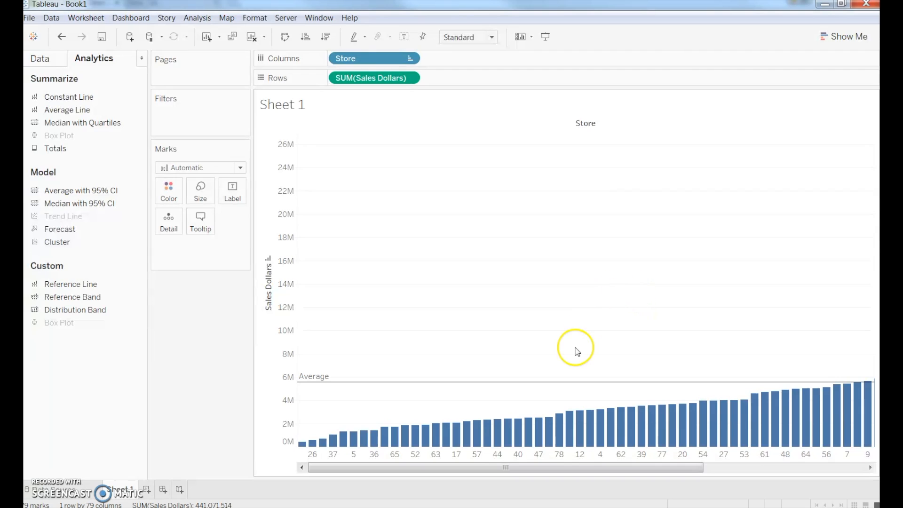
{"action": "mouse_move", "coordinate": [454, 379]}
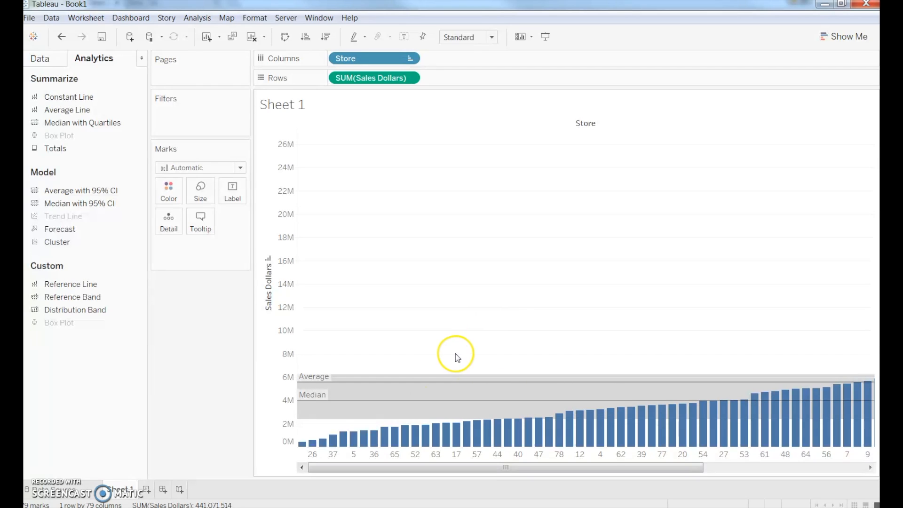
{"action": "mouse_move", "coordinate": [85, 17]}
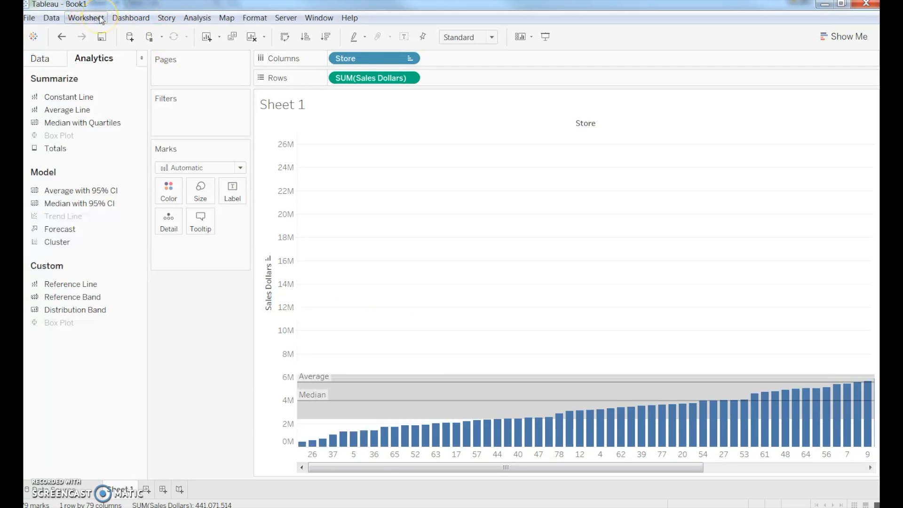
Step: Show the worksheet summary card with count, sum, average, min, max and median of Sales Dollars
{"action": "left_click", "coordinate": [85, 17]}
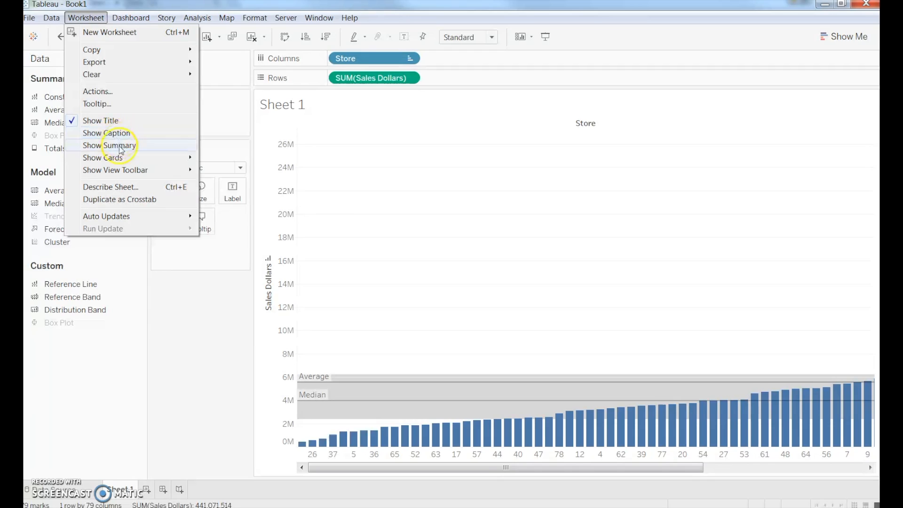
{"action": "left_click", "coordinate": [109, 145]}
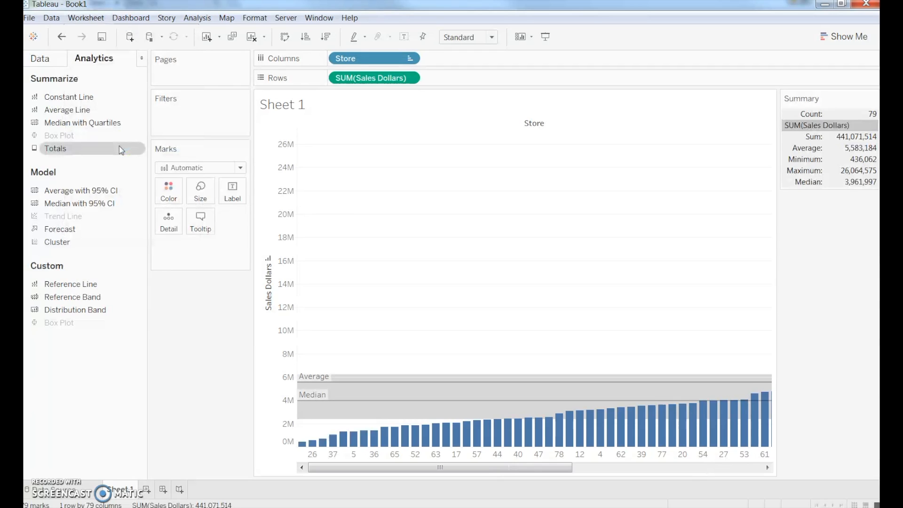
{"action": "mouse_move", "coordinate": [825, 161]}
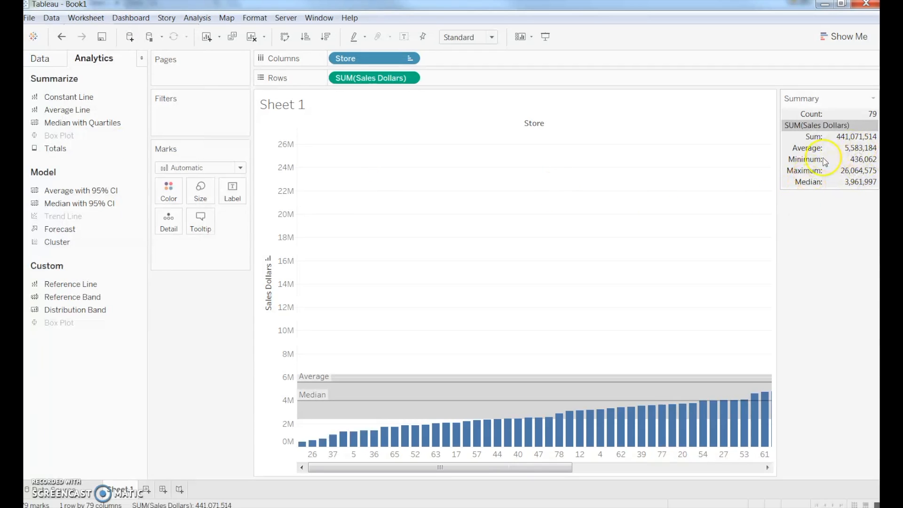